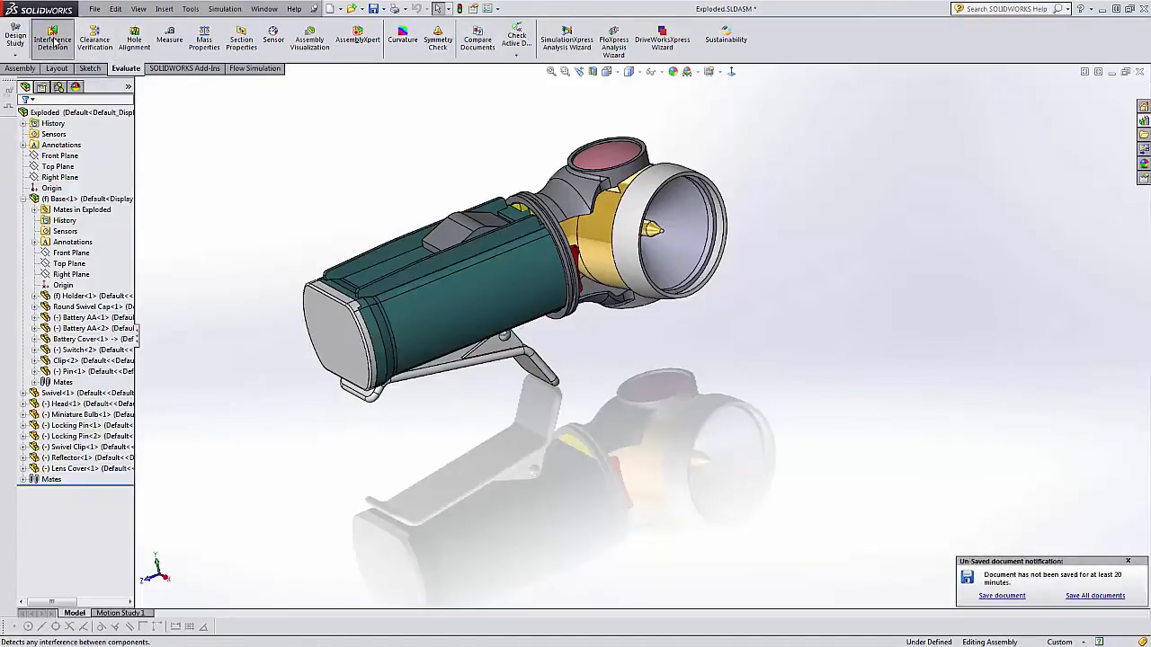
- Run Interference Detection on the whole flashlight assembly, find two interferences, then close the check
{"action": "left_click", "coordinate": [53, 38]}
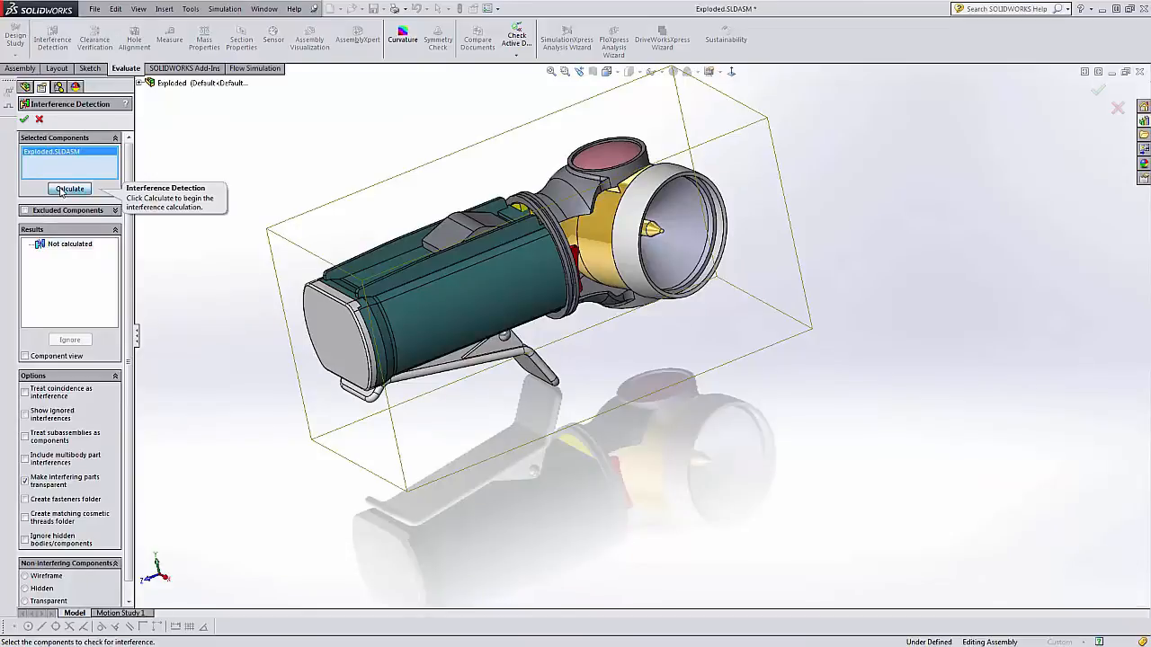
{"action": "left_click", "coordinate": [69, 189]}
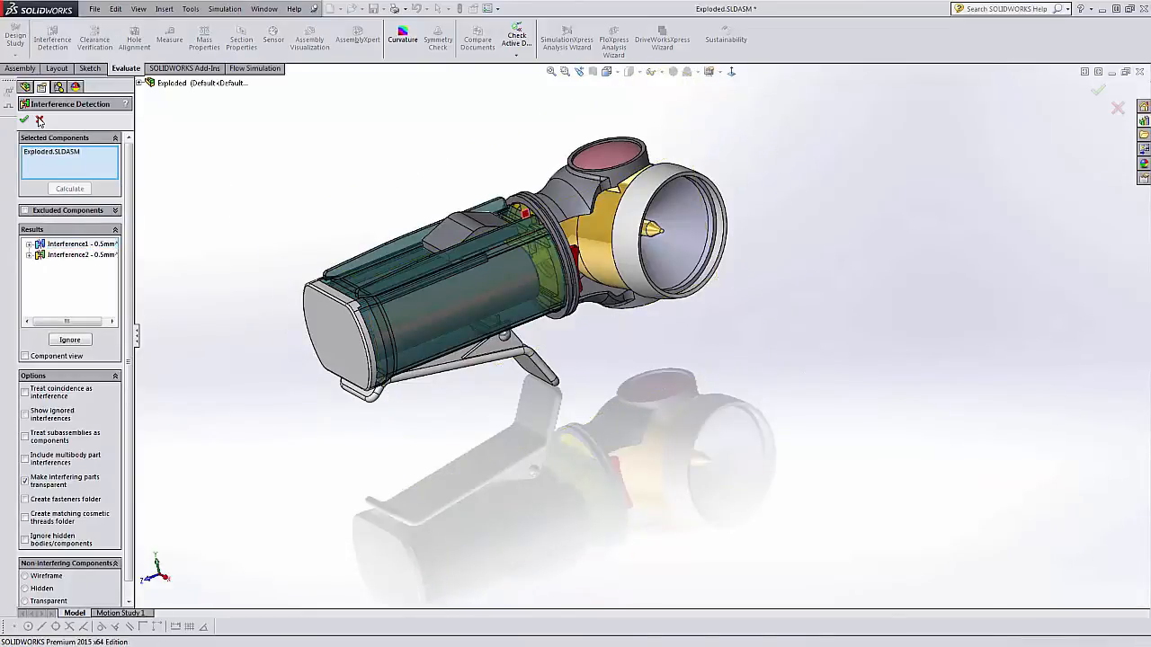
{"action": "left_click", "coordinate": [24, 118]}
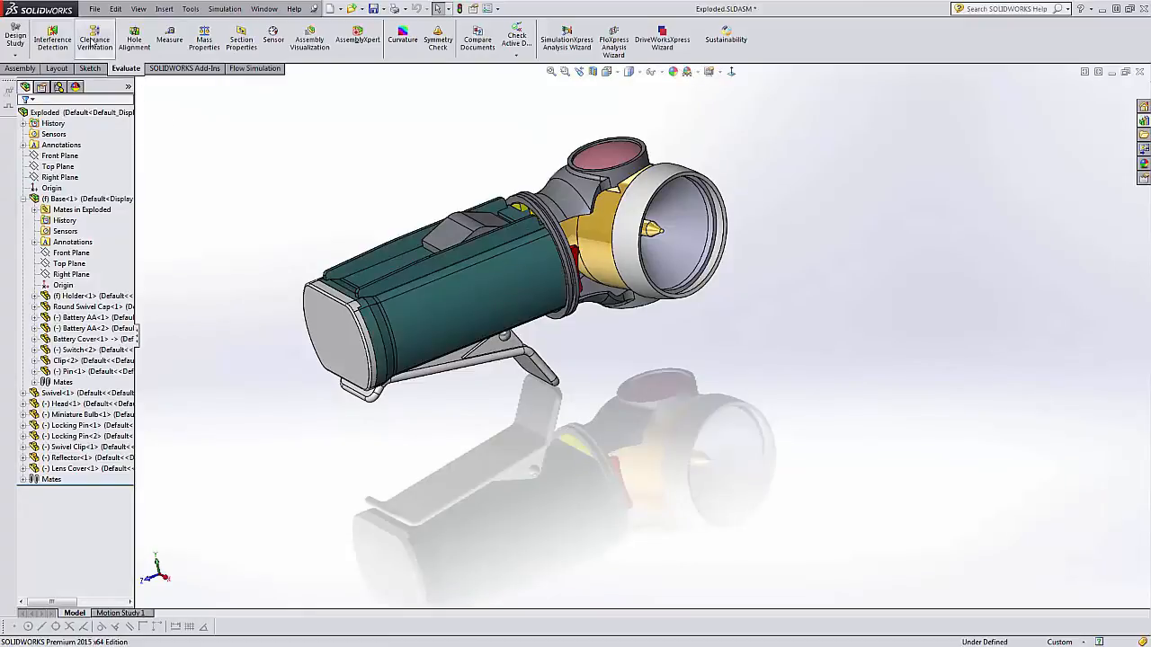
{"action": "mouse_move", "coordinate": [93, 40]}
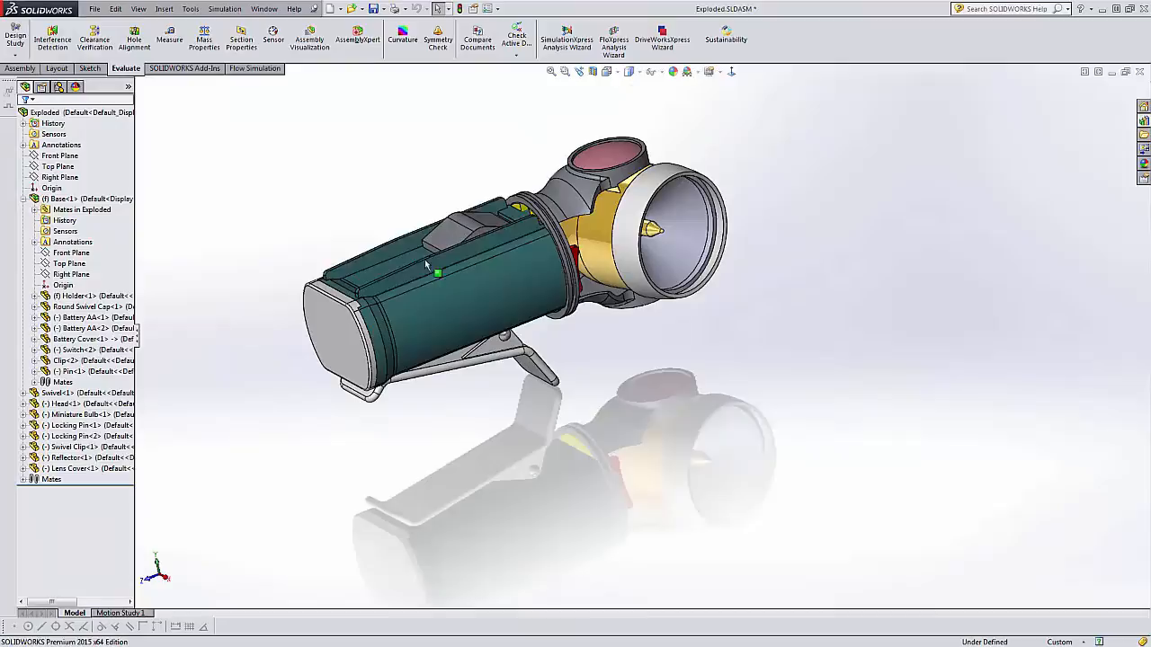
- Make the battery holder transparent so both AA batteries inside are visible
{"action": "left_click", "coordinate": [439, 274]}
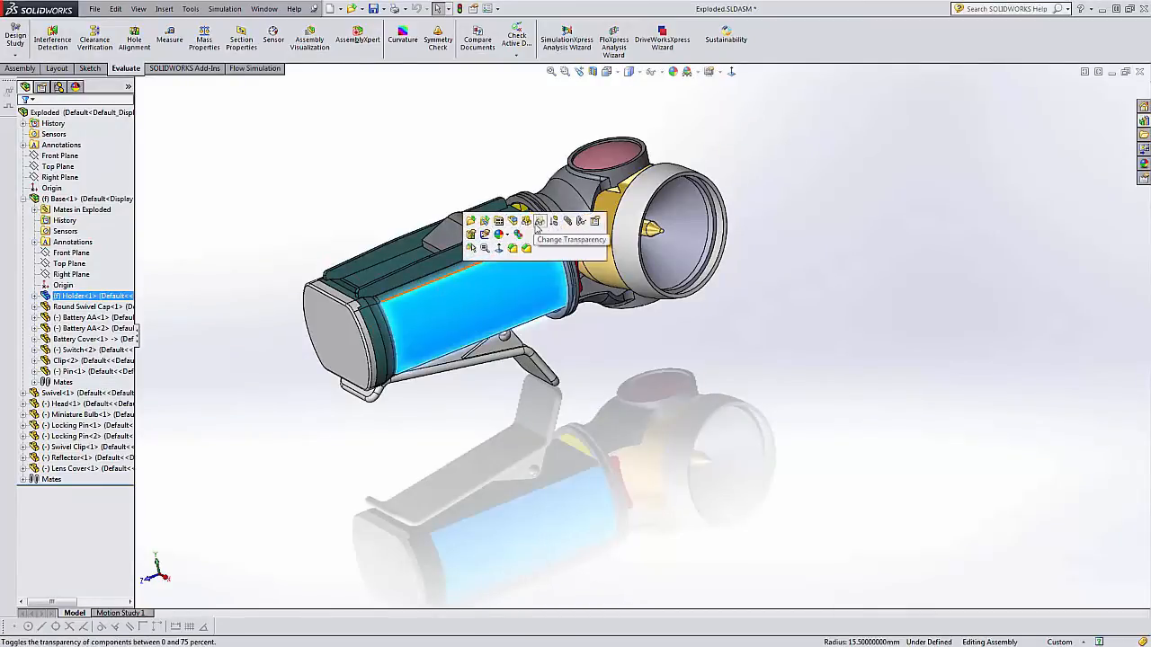
{"action": "left_click", "coordinate": [540, 222]}
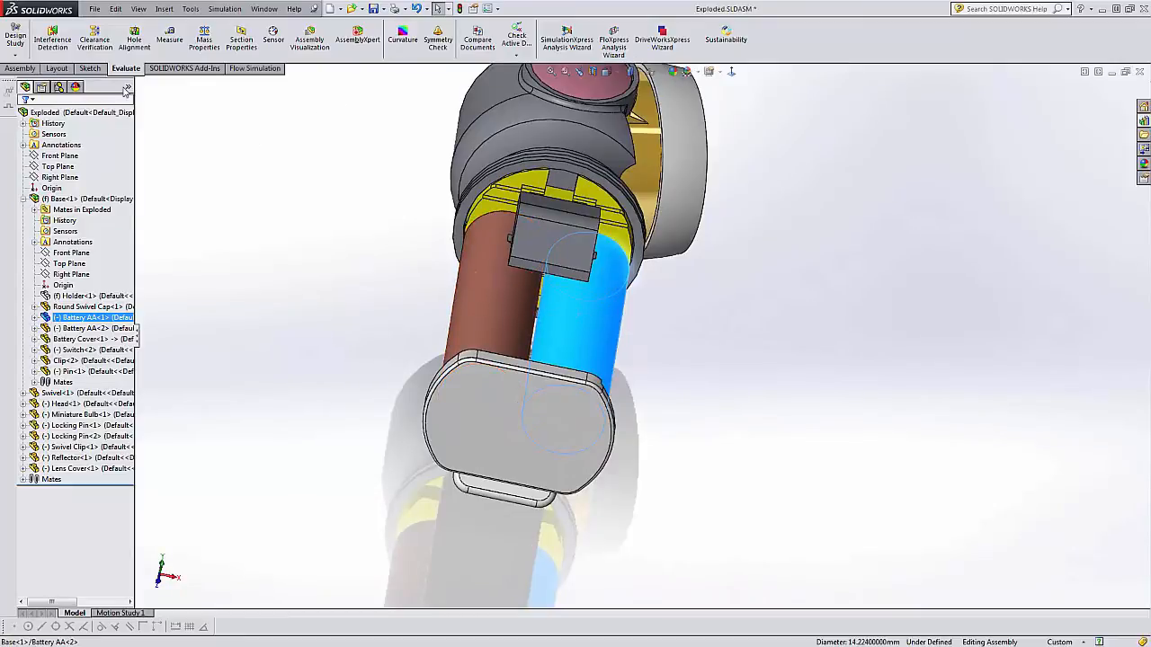
{"action": "mouse_move", "coordinate": [94, 39]}
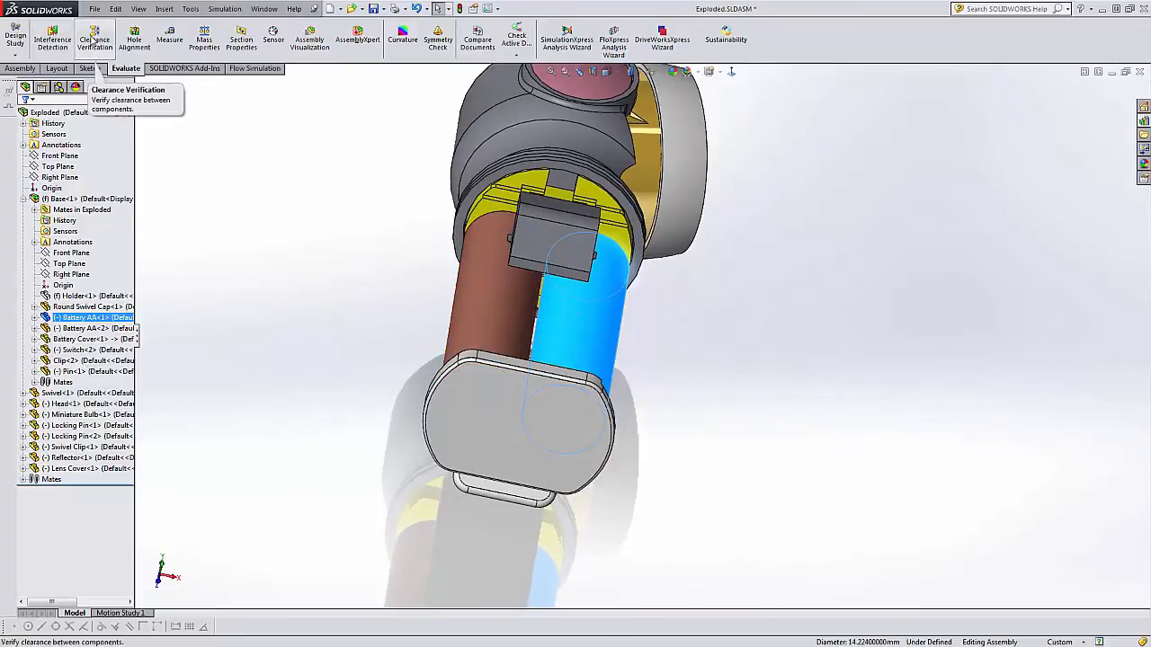
- Run Clearance Verification between the two AA batteries with a 10.000 mm minimum clearance
{"action": "left_click", "coordinate": [93, 38]}
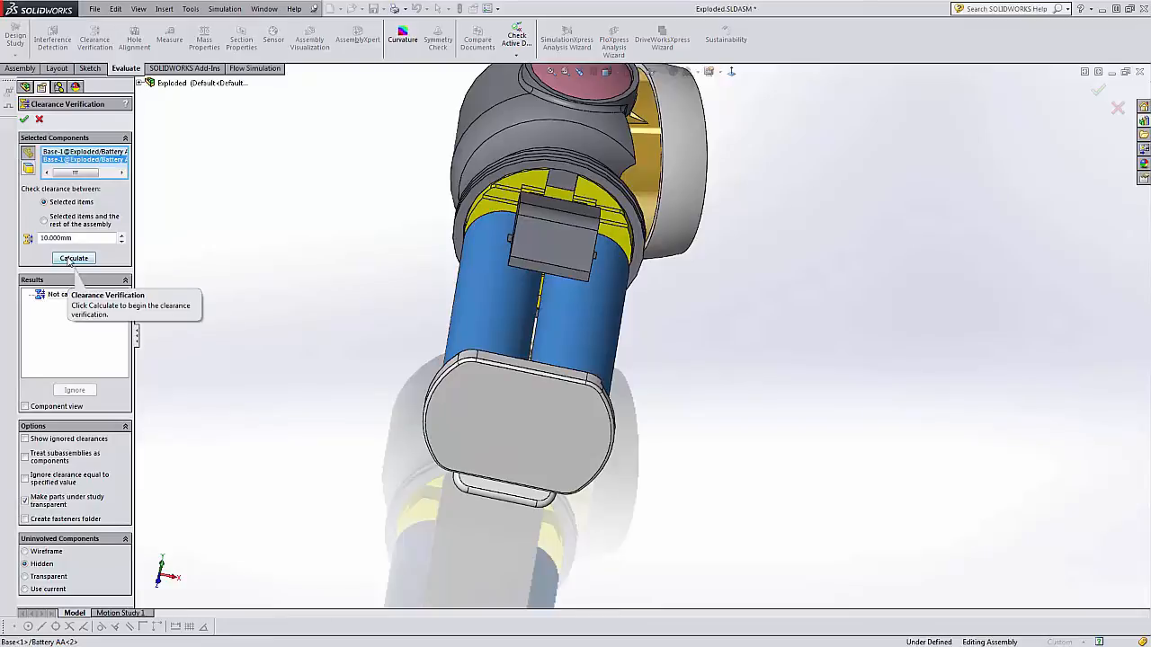
{"action": "left_click", "coordinate": [73, 259]}
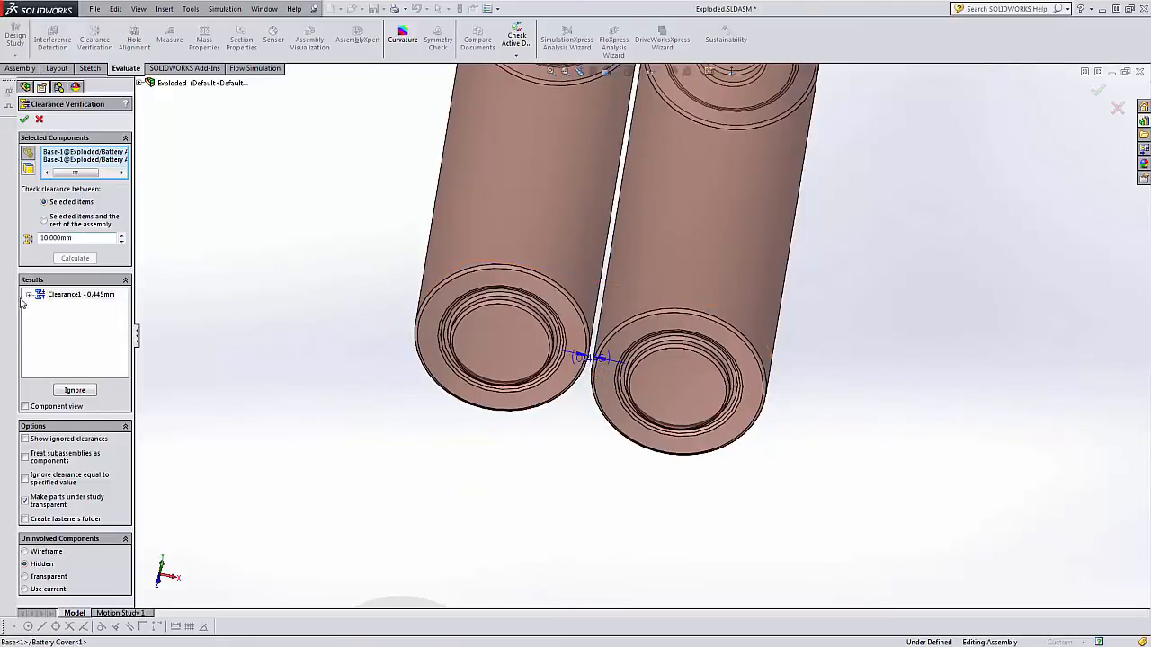
- Expand Clearance1 (about 0.44 mm) to list Battery AA-1 and Battery AA-2
{"action": "left_click", "coordinate": [28, 295]}
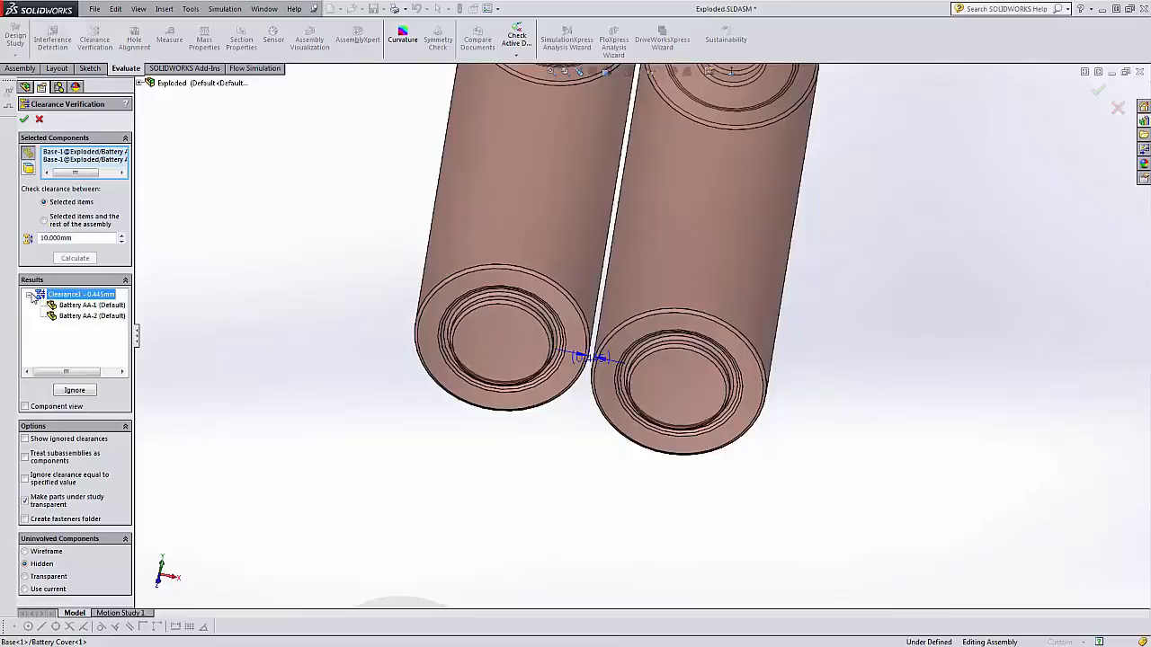